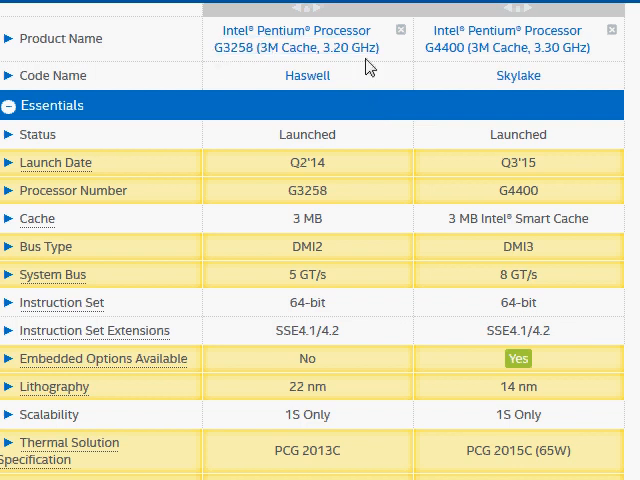
{"action": "mouse_move", "coordinate": [455, 48]}
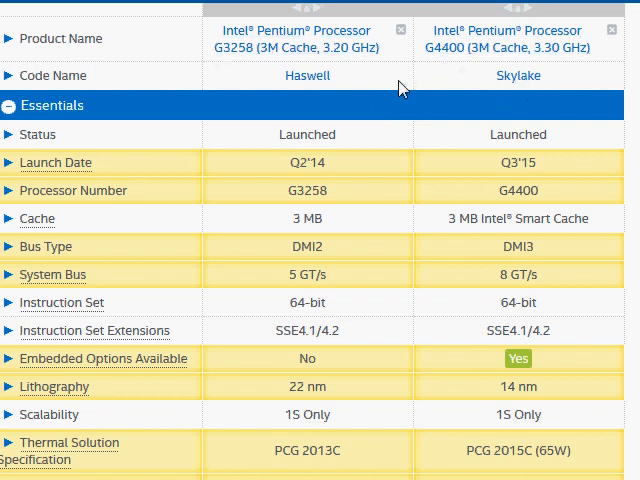
{"action": "mouse_move", "coordinate": [212, 56]}
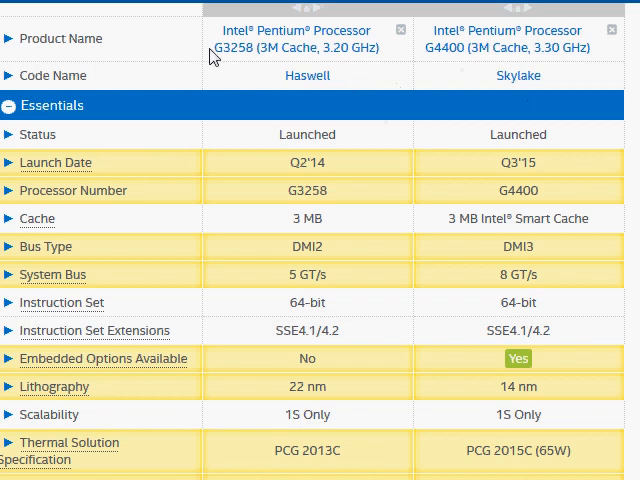
{"action": "mouse_move", "coordinate": [251, 69]}
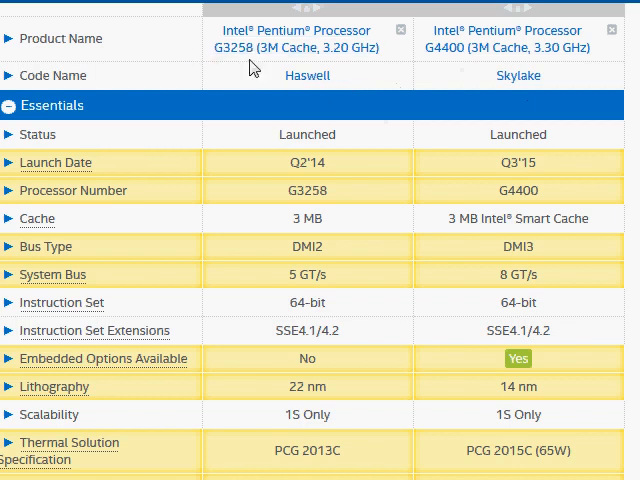
{"action": "mouse_move", "coordinate": [458, 196]}
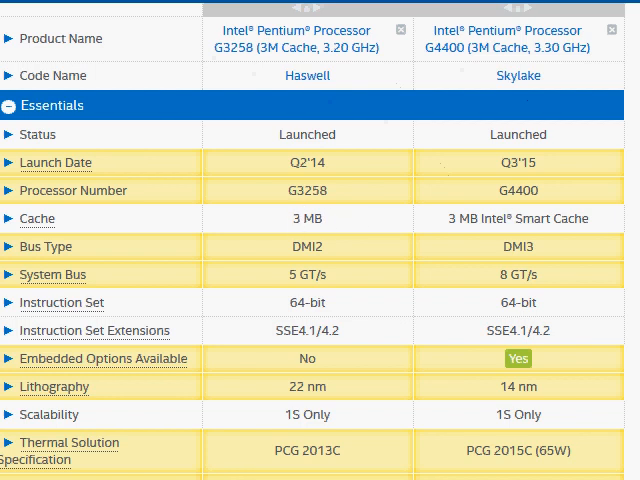
Scroll down to the Performance rows: 3.2 vs 3.3 GHz frequency, 53 vs 54 W TDP.
{"action": "scroll", "scroll_direction": "down", "scroll_amount": 3}
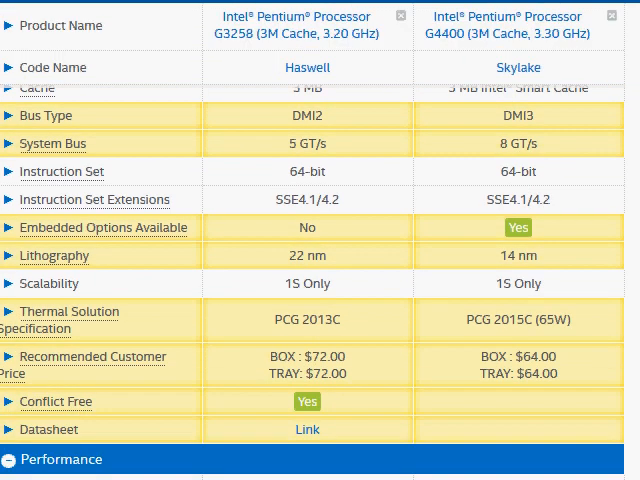
{"action": "scroll", "scroll_direction": "down", "scroll_amount": 3}
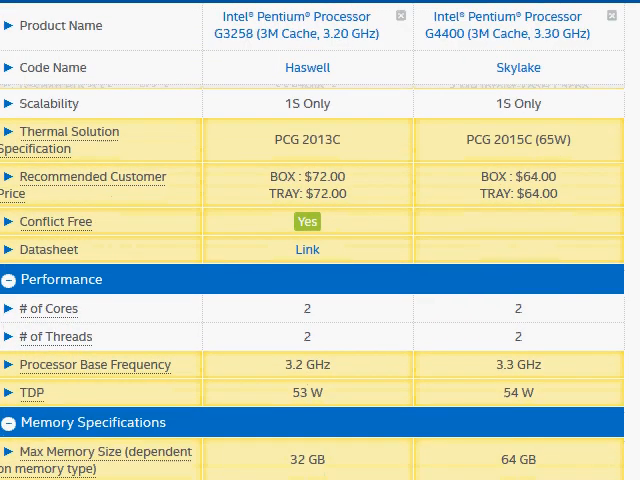
{"action": "scroll", "scroll_direction": "down", "scroll_amount": 3}
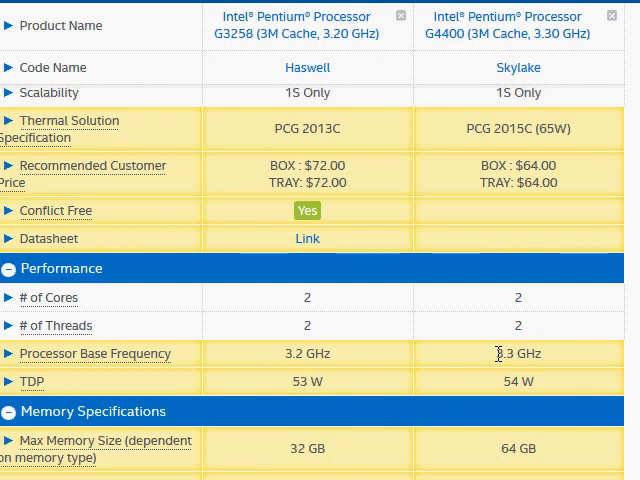
{"action": "mouse_move", "coordinate": [287, 363]}
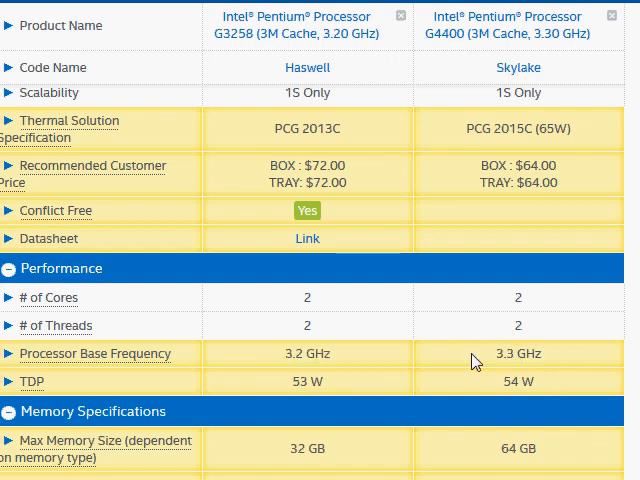
{"action": "mouse_move", "coordinate": [553, 360]}
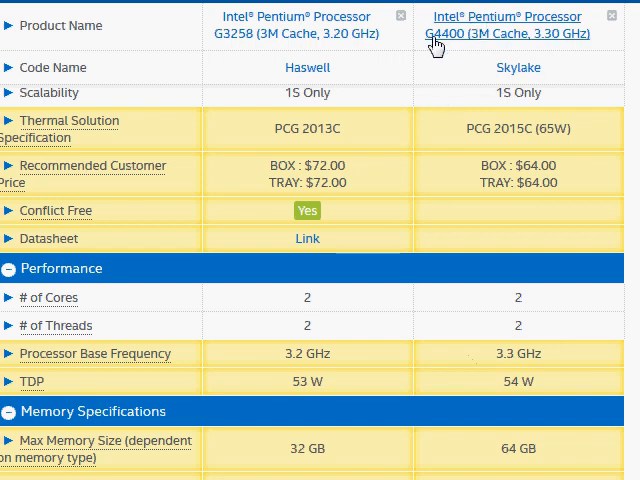
{"action": "mouse_move", "coordinate": [438, 133]}
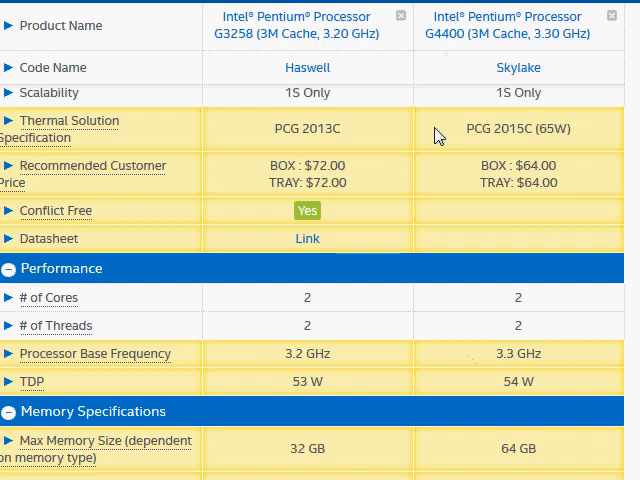
{"action": "mouse_move", "coordinate": [446, 180]}
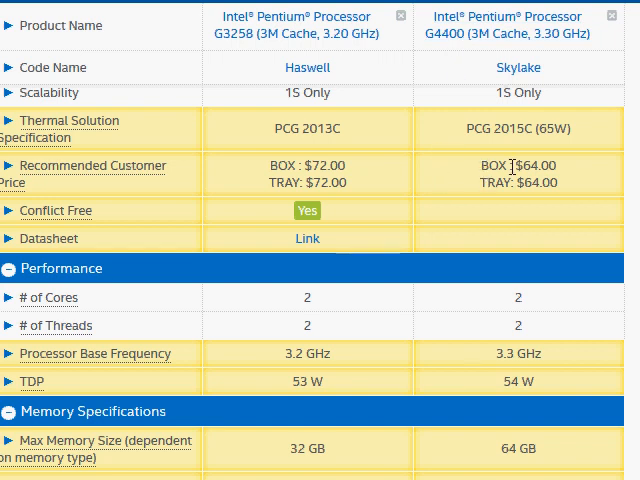
Highlight the $72.00 box price and 3.3 GHz frequency, then bring Memory Types into view.
{"action": "double_click", "coordinate": [530, 166]}
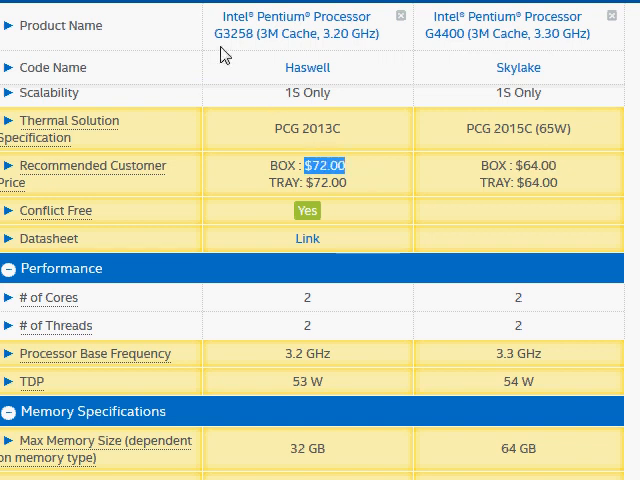
{"action": "mouse_move", "coordinate": [513, 175]}
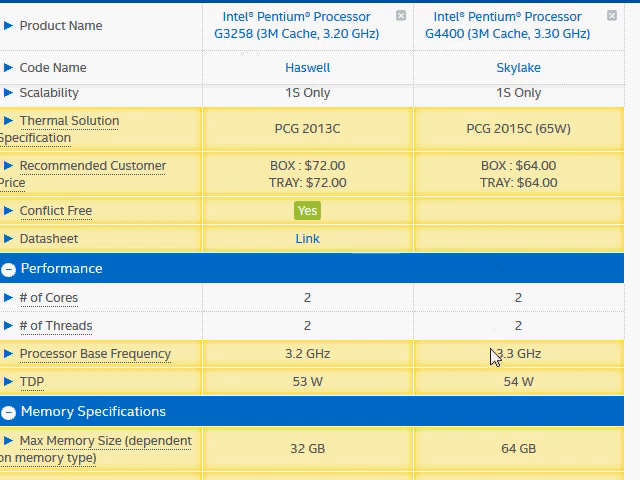
{"action": "double_click", "coordinate": [516, 353]}
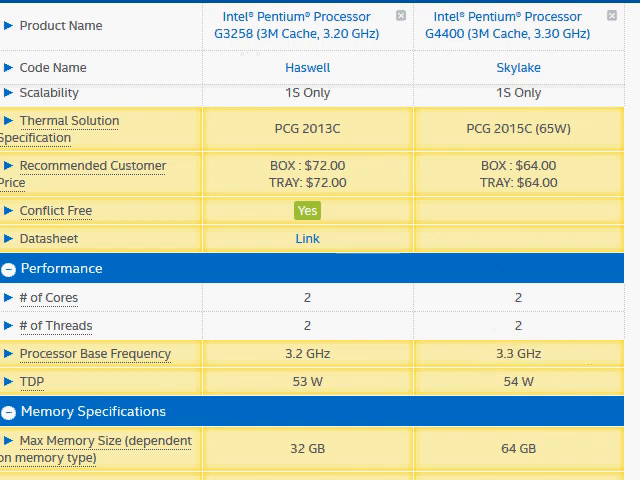
{"action": "scroll", "scroll_direction": "down", "scroll_amount": 3}
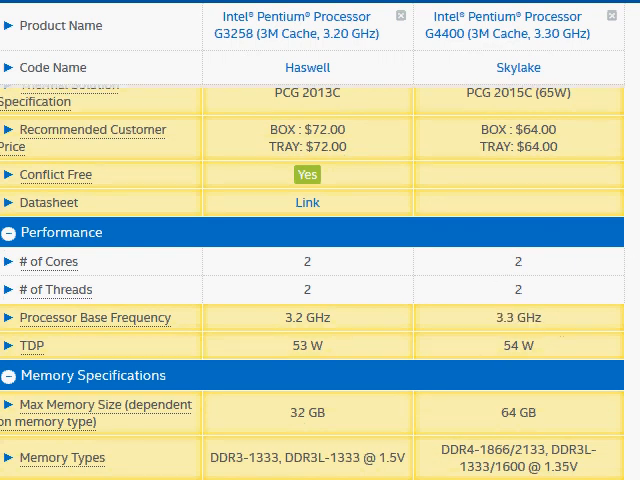
Scroll to Memory Specifications and highlight the DDR4 type and speed for the G4400.
{"action": "scroll", "scroll_direction": "down", "scroll_amount": 3}
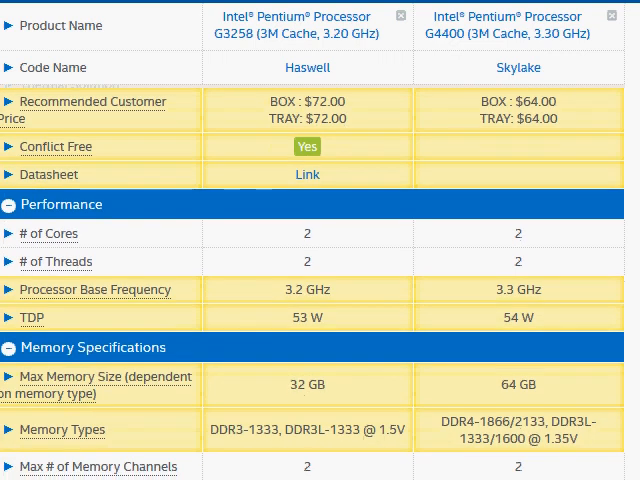
{"action": "scroll", "scroll_direction": "down", "scroll_amount": 3}
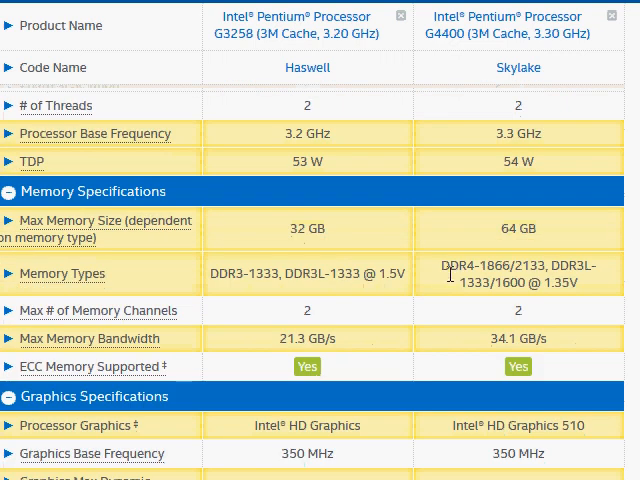
{"action": "double_click", "coordinate": [456, 266]}
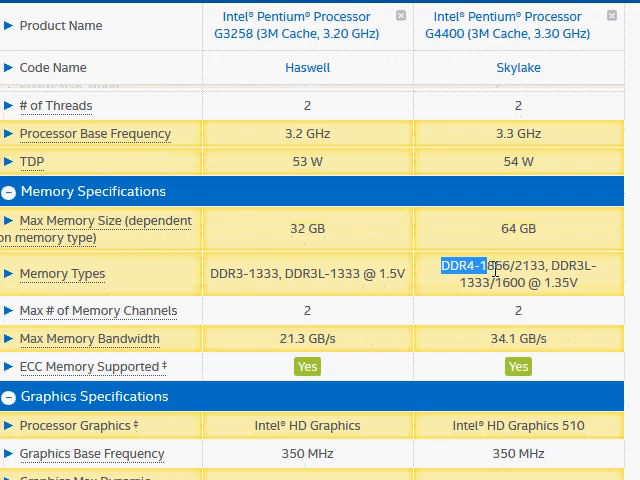
{"action": "mouse_move", "coordinate": [368, 272]}
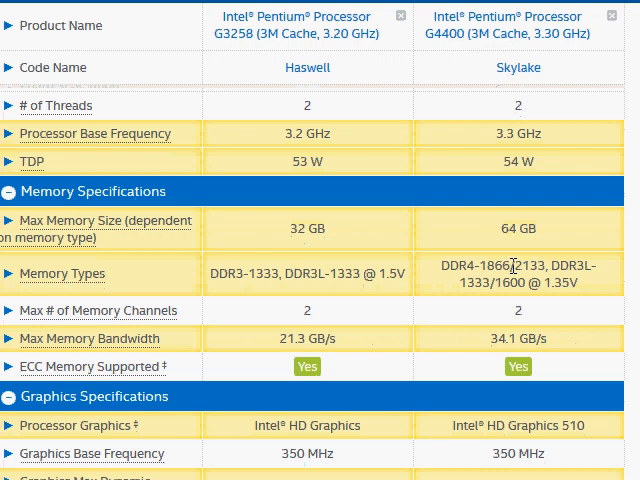
{"action": "double_click", "coordinate": [383, 272]}
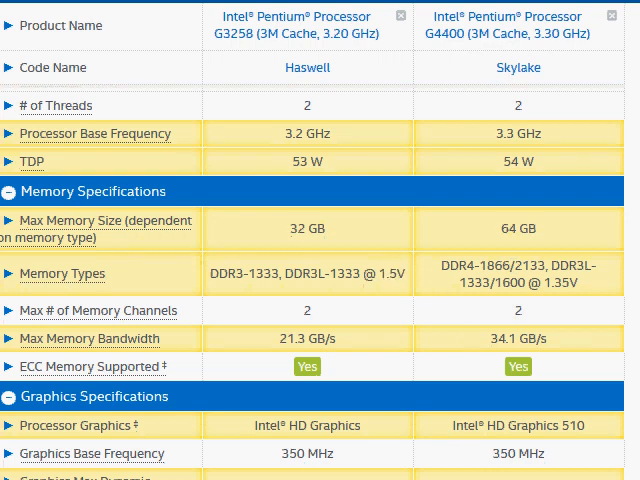
Scroll through the Graphics rows: 1.1 vs 1 GHz dynamic frequency, 1.7 GB video memory.
{"action": "scroll", "scroll_direction": "down", "scroll_amount": 3}
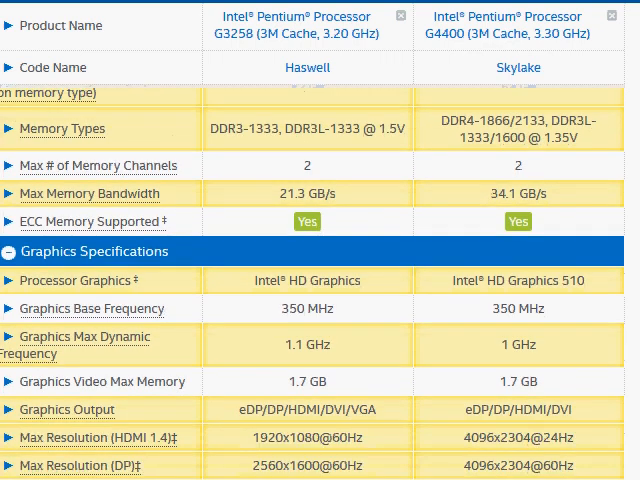
{"action": "mouse_move", "coordinate": [487, 281]}
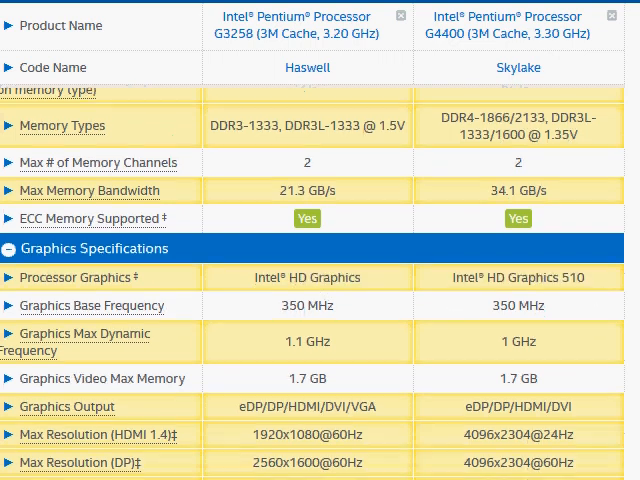
{"action": "scroll", "scroll_direction": "down", "scroll_amount": 3}
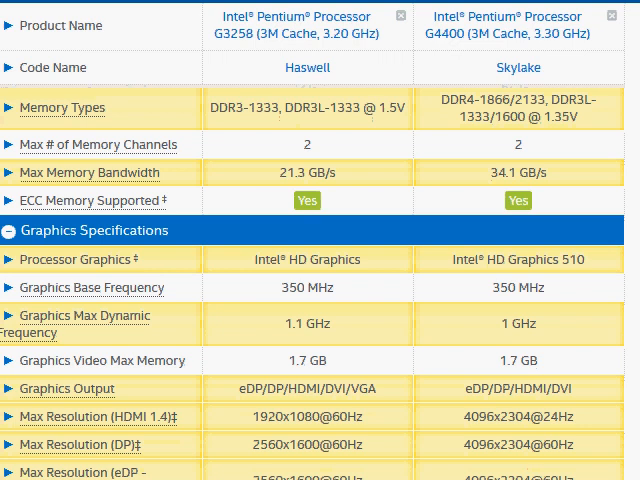
{"action": "scroll", "scroll_direction": "down", "scroll_amount": 3}
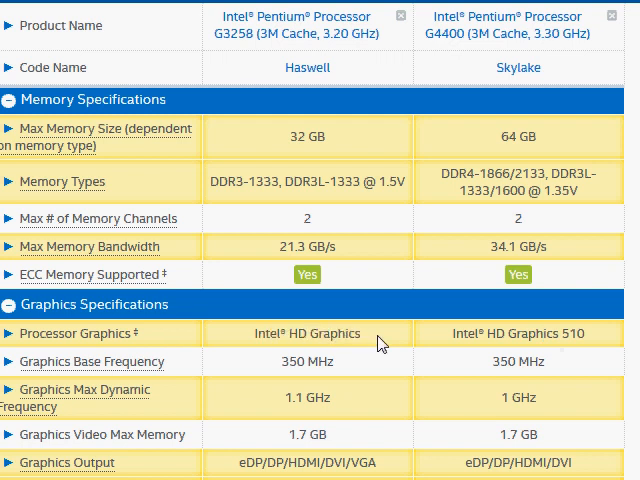
{"action": "mouse_move", "coordinate": [380, 343]}
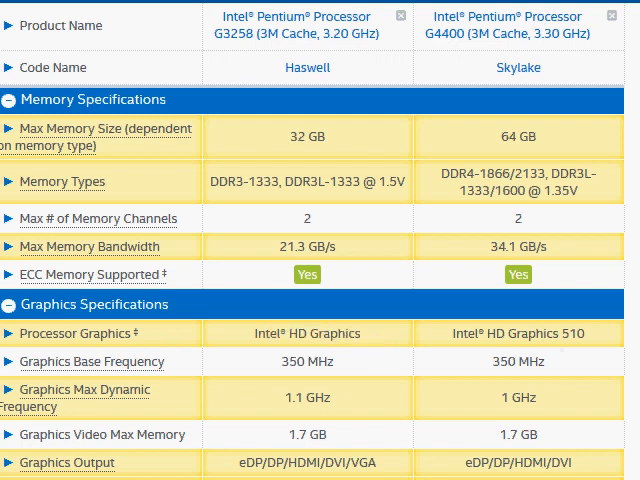
Return to the Essentials rows showing 22 vs 14 nm lithography and $72 vs $64 prices.
{"action": "scroll", "scroll_direction": "down", "scroll_amount": 3}
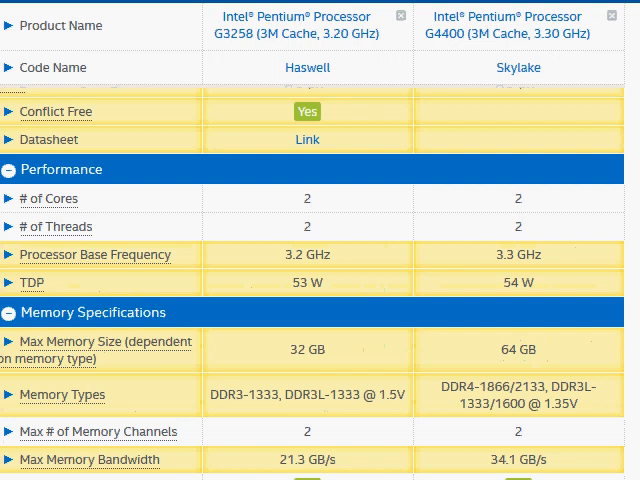
{"action": "scroll", "scroll_direction": "down", "scroll_amount": 3}
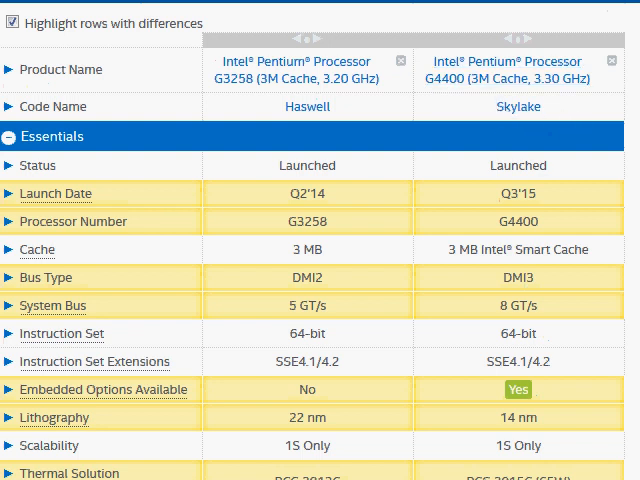
{"action": "scroll", "scroll_direction": "down", "scroll_amount": 3}
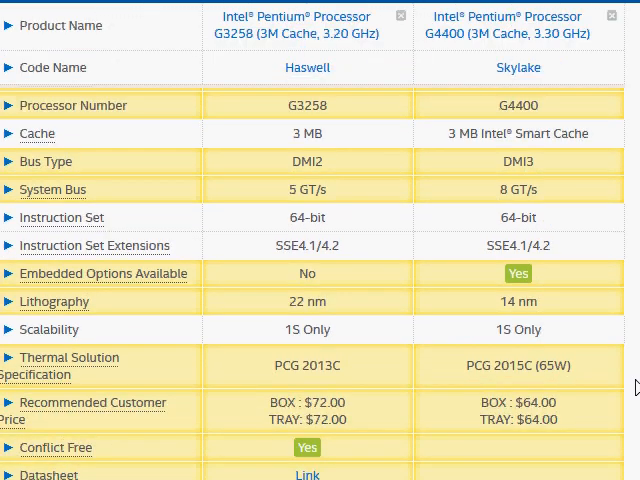
{"action": "mouse_move", "coordinate": [504, 403]}
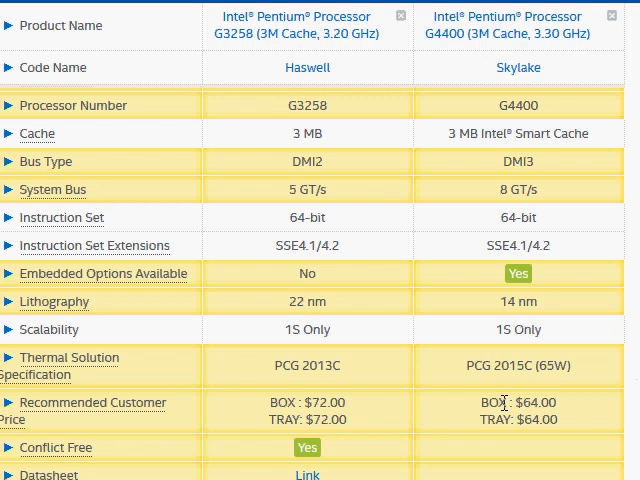